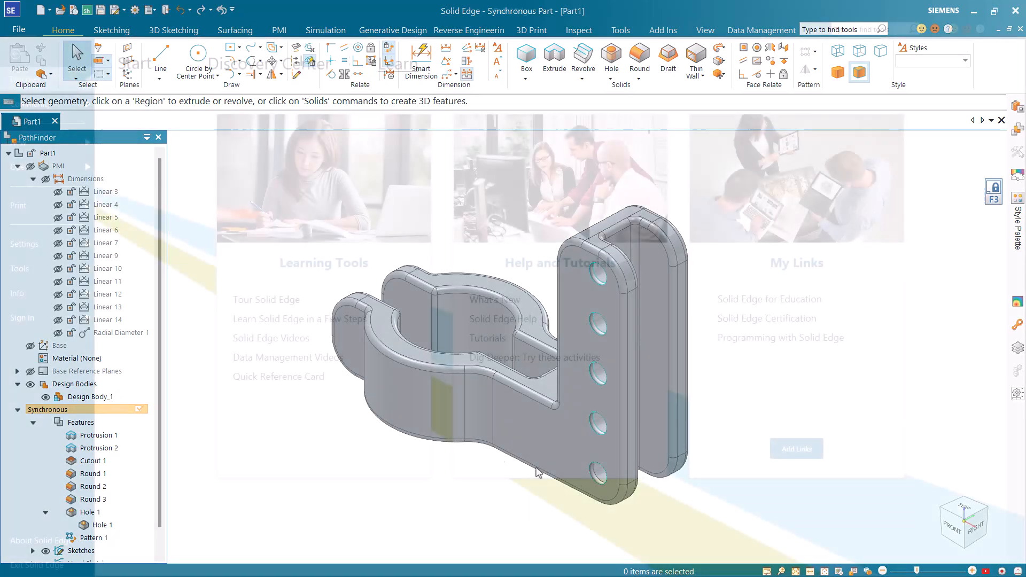
Bring up the New document templates to start an ISO metric part
{"action": "left_click", "coordinate": [19, 30]}
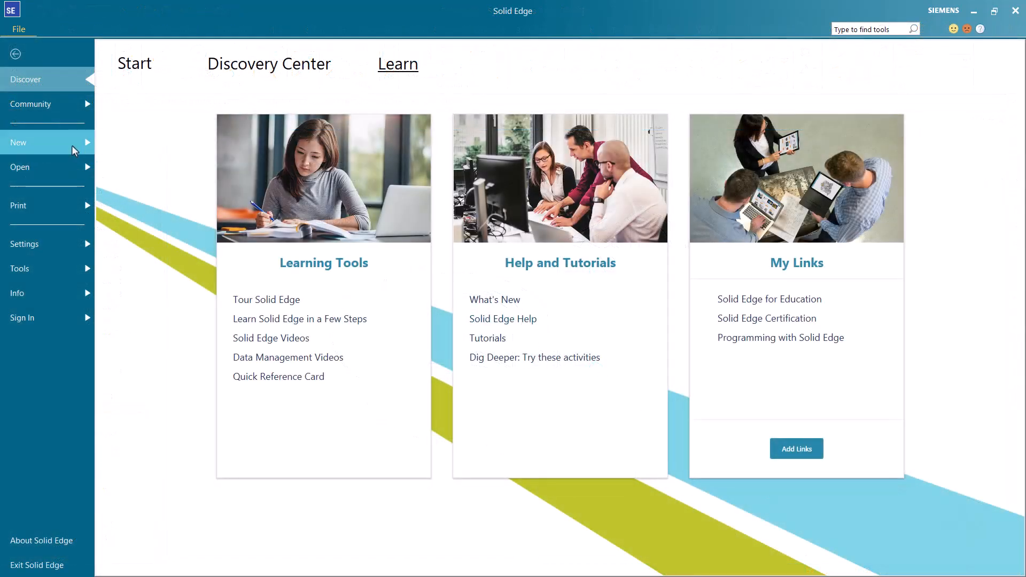
{"action": "left_click", "coordinate": [19, 142]}
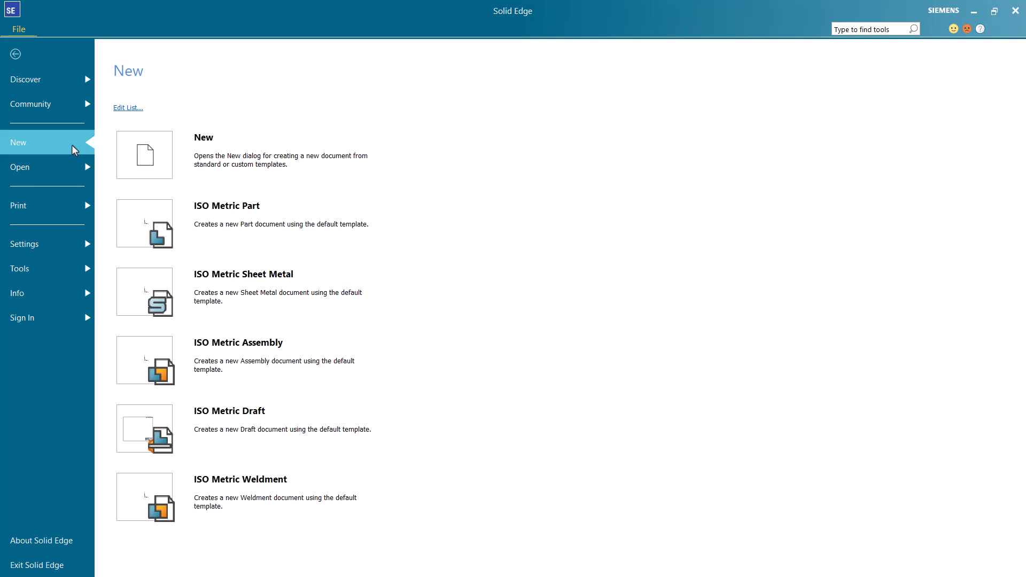
{"action": "mouse_move", "coordinate": [244, 237]}
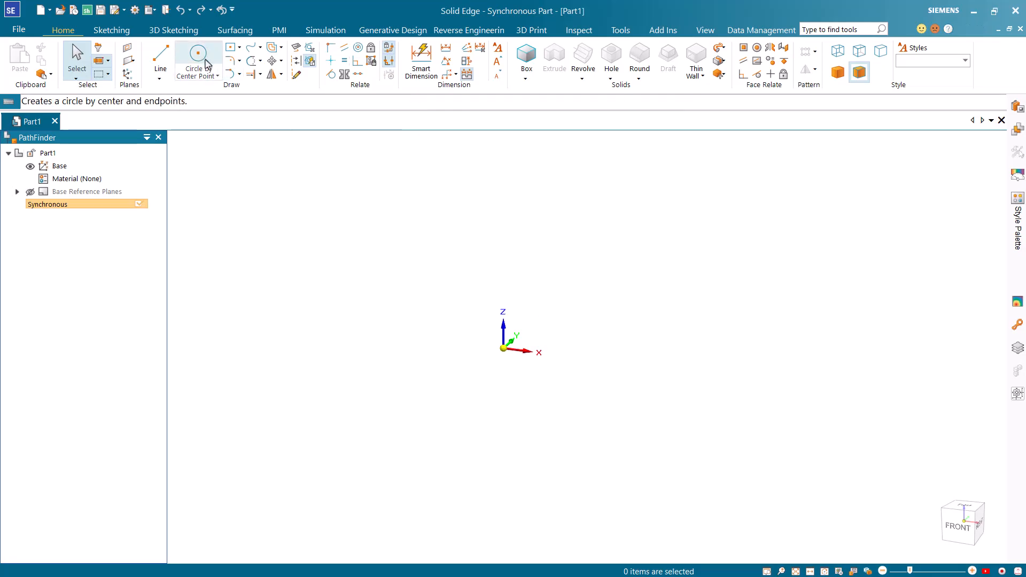
Draw a 62 mm diameter circle centred on the origin of the locked top plane
{"action": "left_click", "coordinate": [198, 55]}
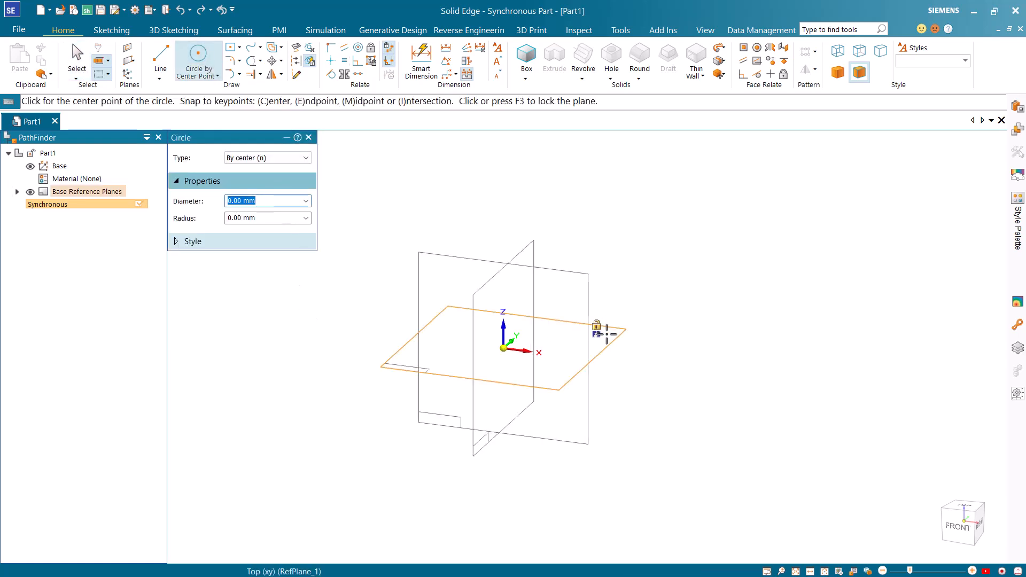
{"action": "mouse_move", "coordinate": [595, 330]}
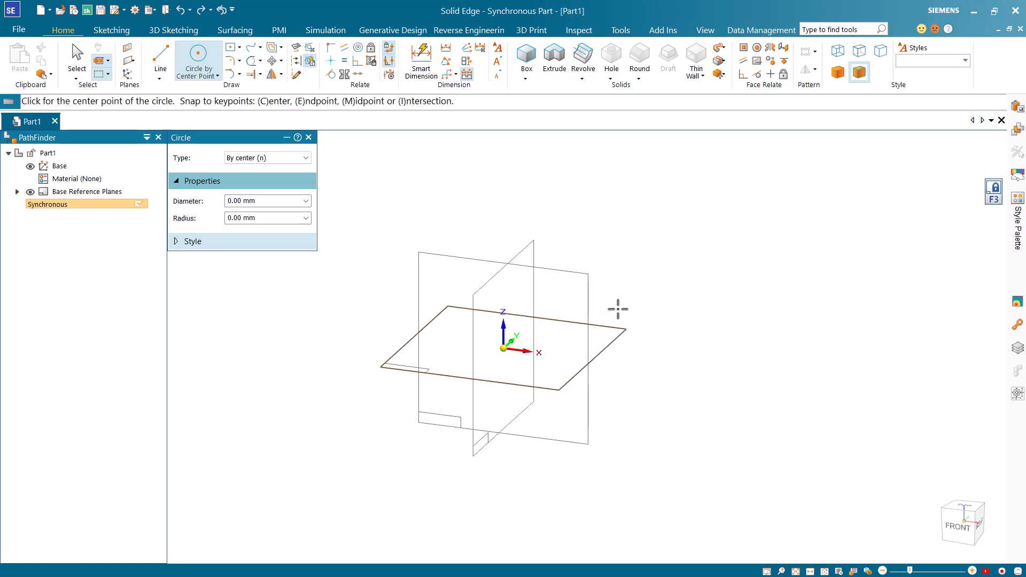
{"action": "key", "text": "Ctrl+H"}
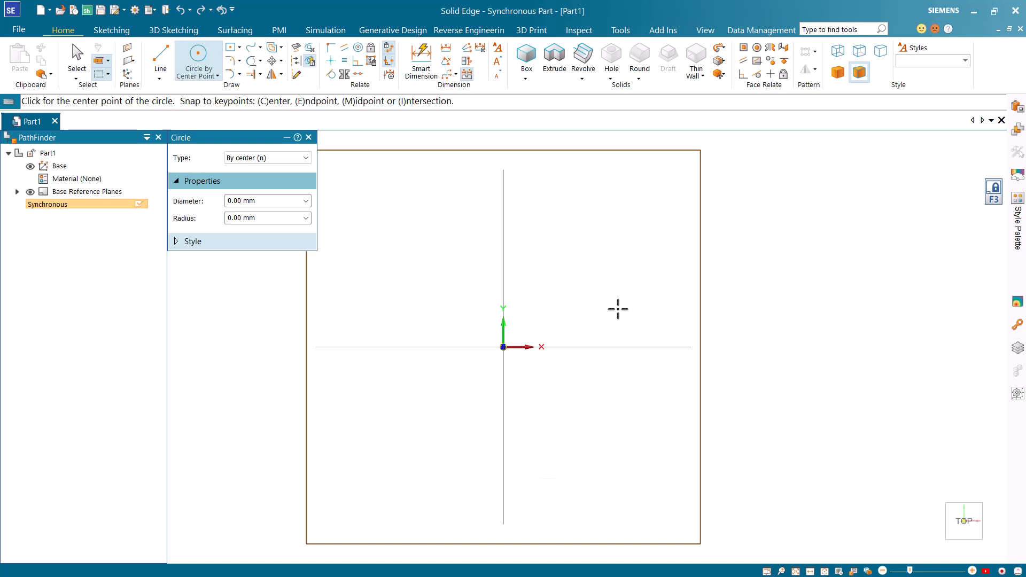
{"action": "mouse_move", "coordinate": [504, 350]}
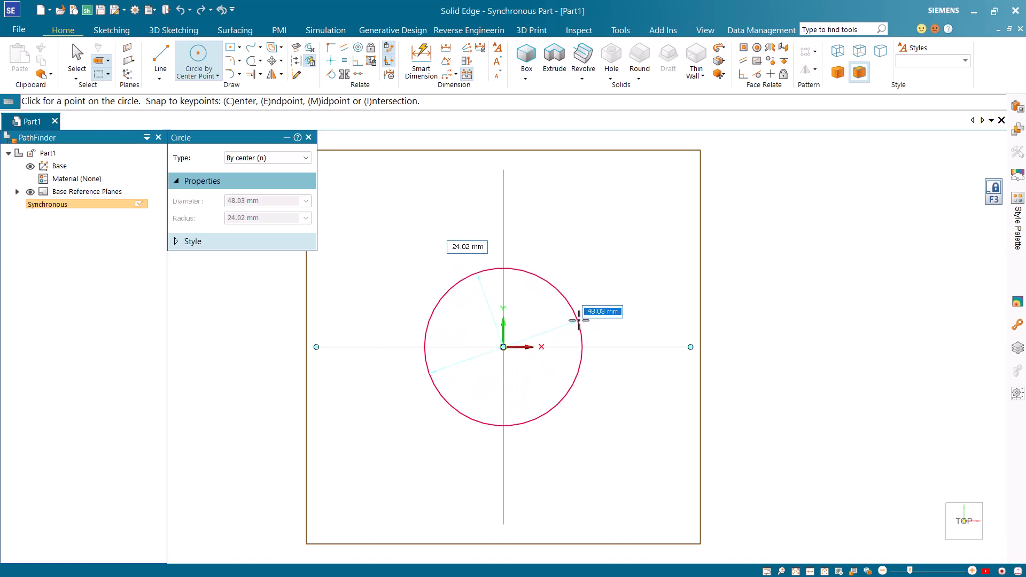
{"action": "type", "text": "62"}
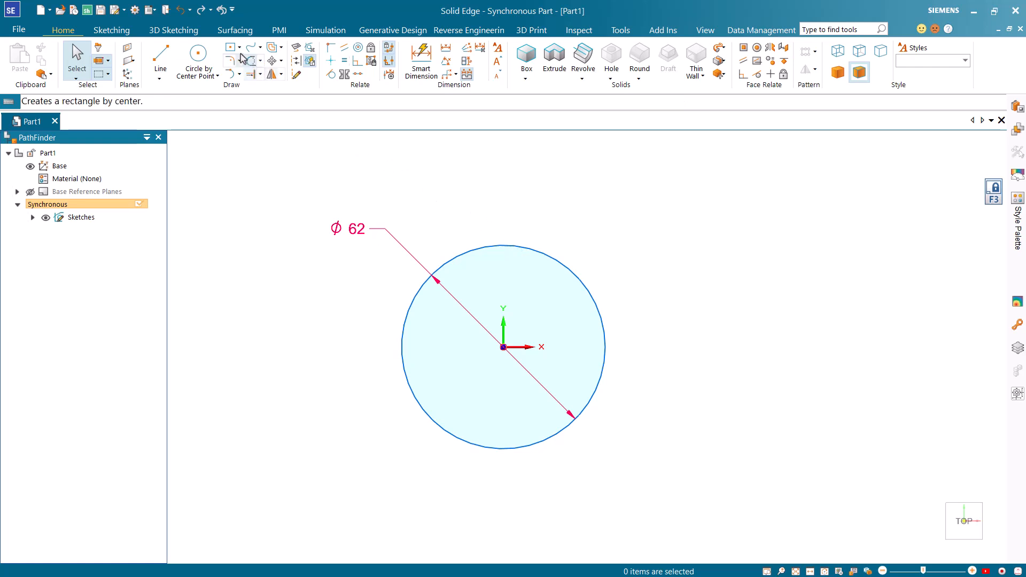
Sketch an 88 × 30 mm rectangle centred on the origin over the circle
{"action": "left_click", "coordinate": [230, 44]}
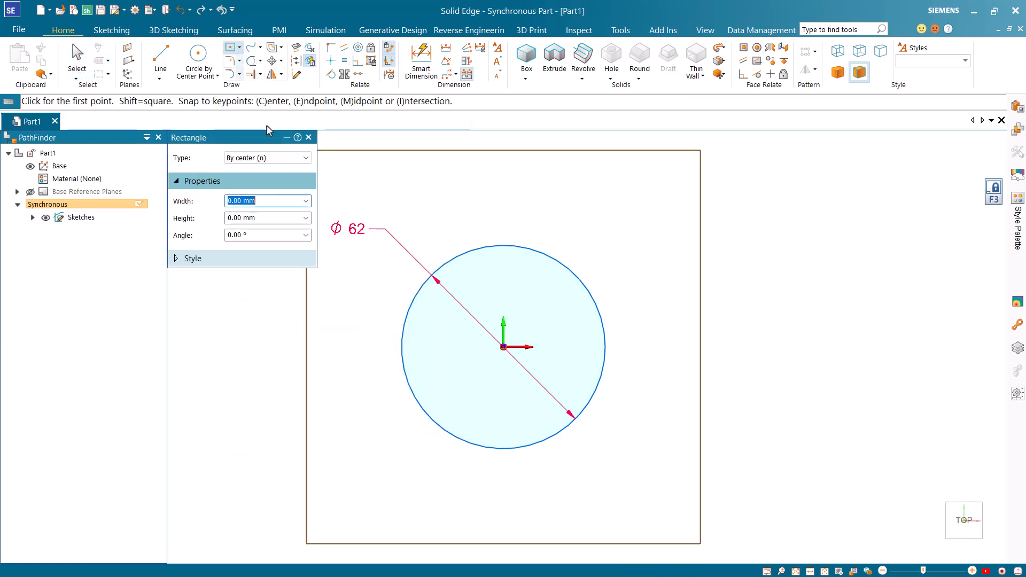
{"action": "left_click", "coordinate": [503, 347]}
{"action": "type", "text": "88"}
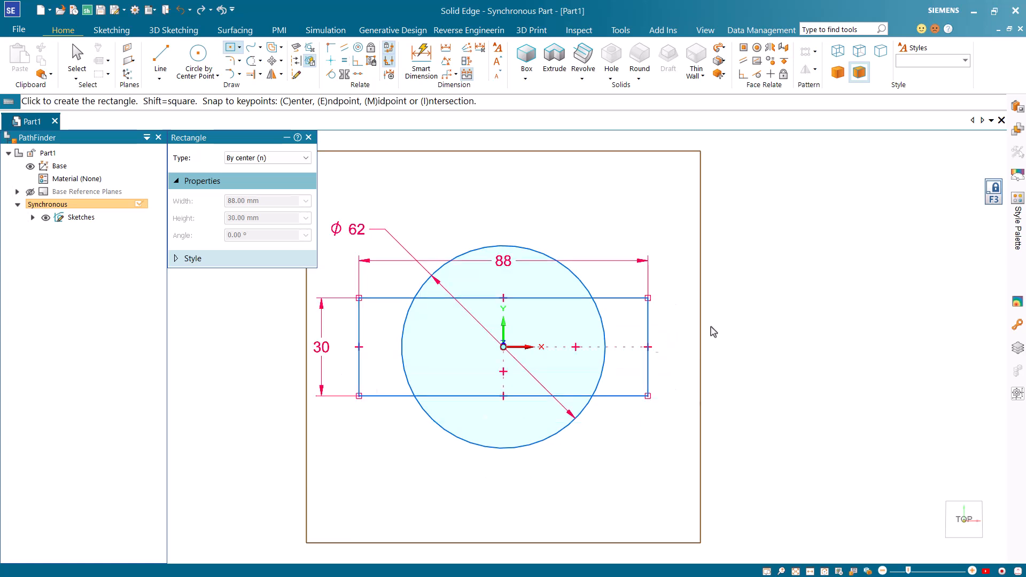
{"action": "key", "text": "Ctrl+I"}
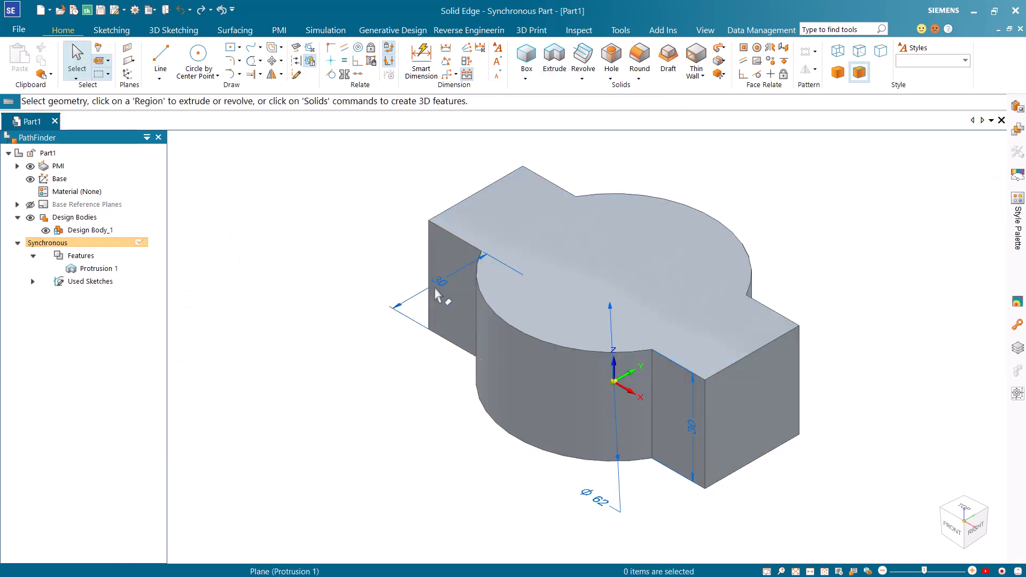
Change the block's 30 mm width dimension to 32 mm
{"action": "left_click", "coordinate": [439, 282]}
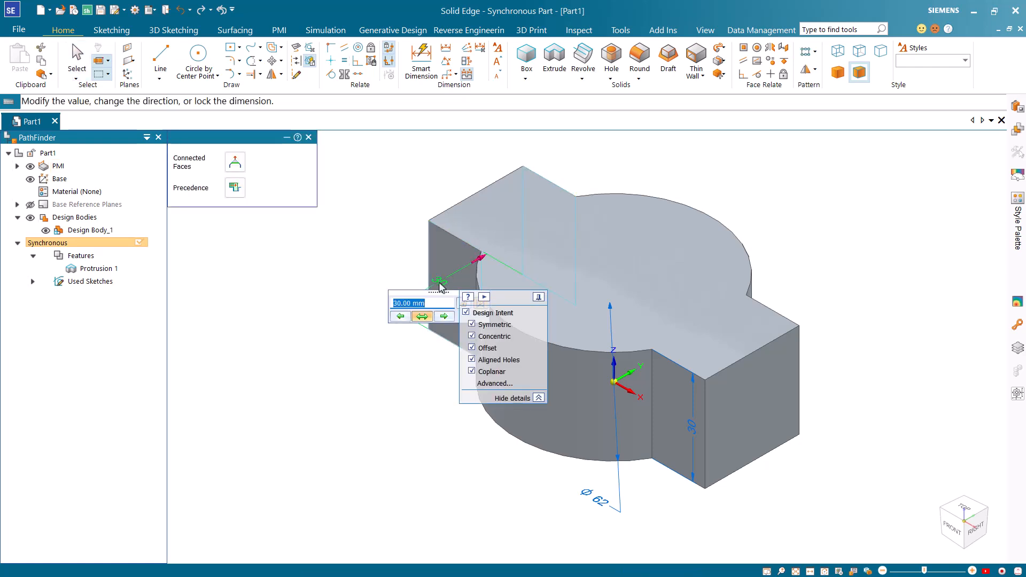
{"action": "type", "text": "32"}
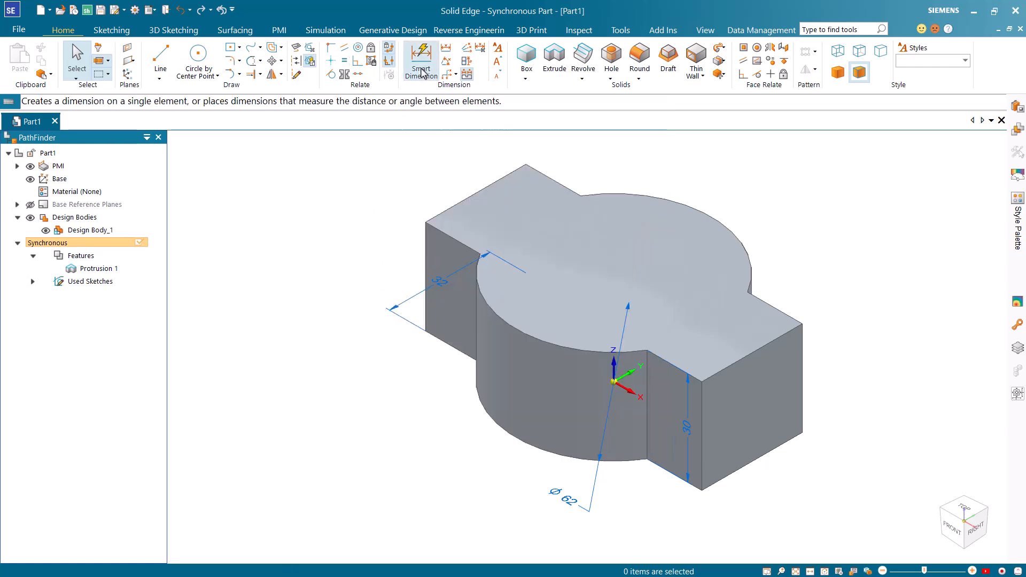
Dimension the block's long edge and set its overall length to 138 mm
{"action": "left_click", "coordinate": [421, 56]}
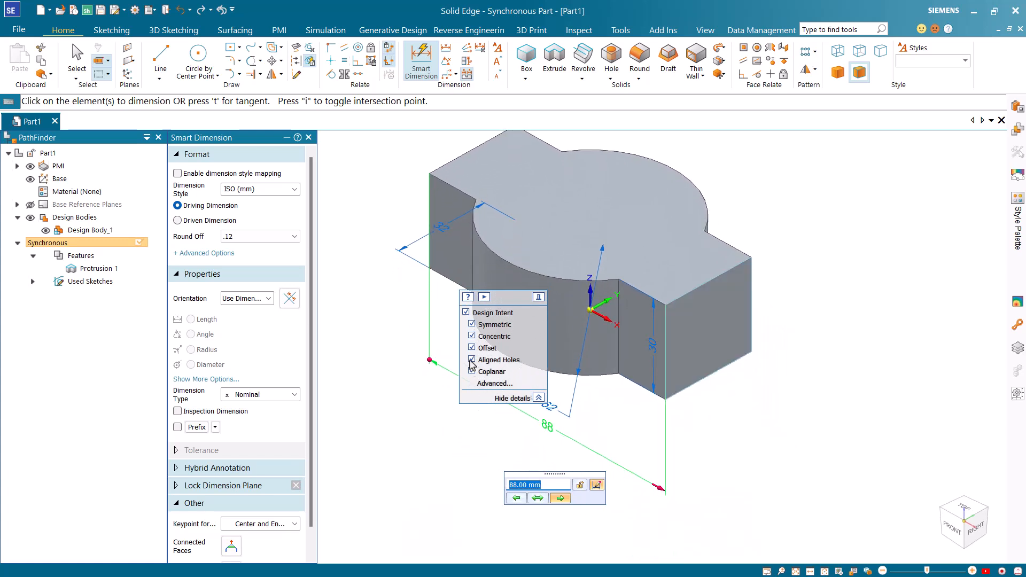
{"action": "left_click", "coordinate": [471, 324]}
{"action": "type", "text": "138"}
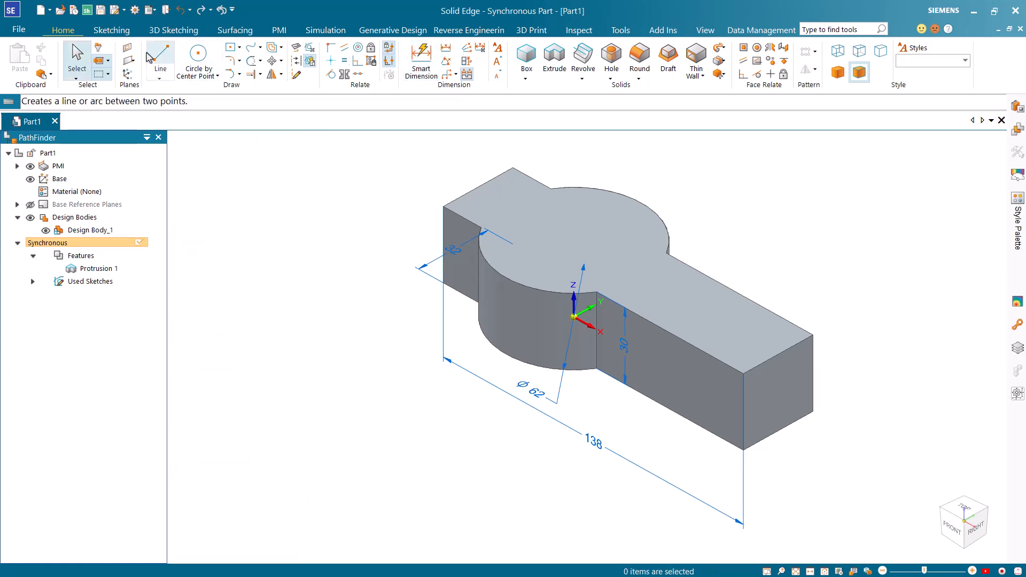
Draw a line across the top face's far end and pick that end region to raise
{"action": "left_click", "coordinate": [159, 56]}
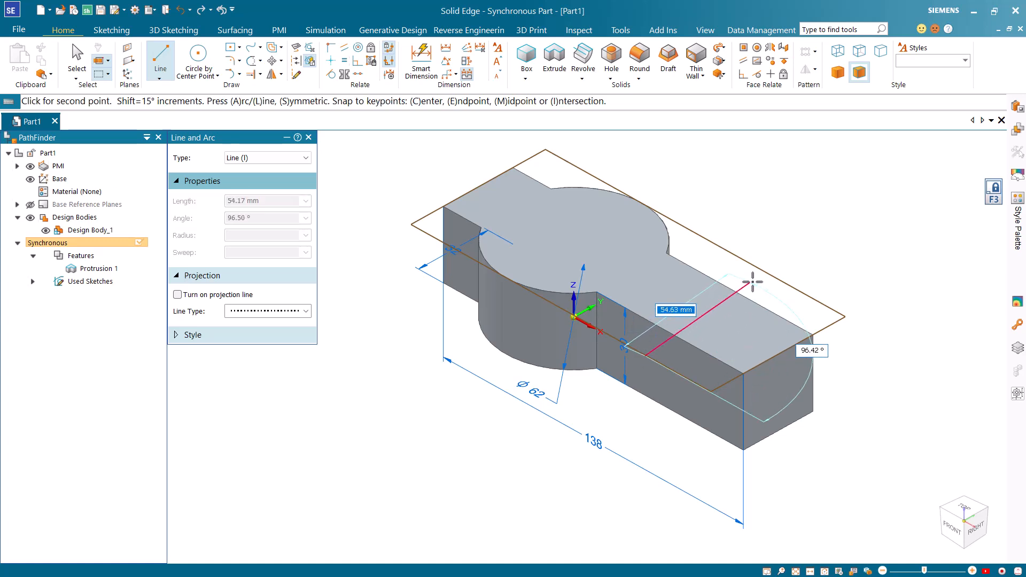
{"action": "mouse_move", "coordinate": [781, 274]}
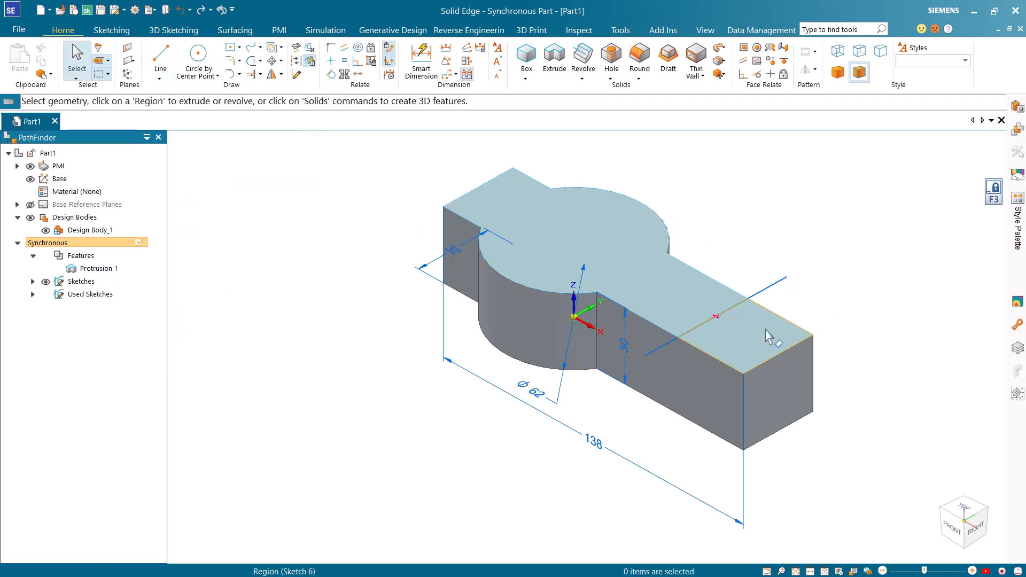
{"action": "left_click", "coordinate": [764, 335]}
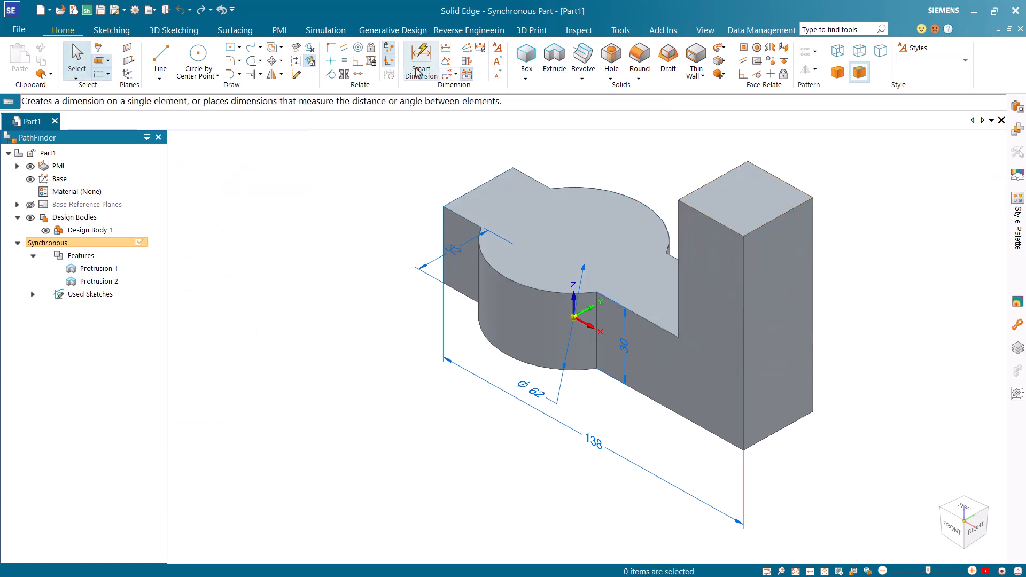
Dimension the upright arm's vertical edge at 100 mm height
{"action": "left_click", "coordinate": [420, 56]}
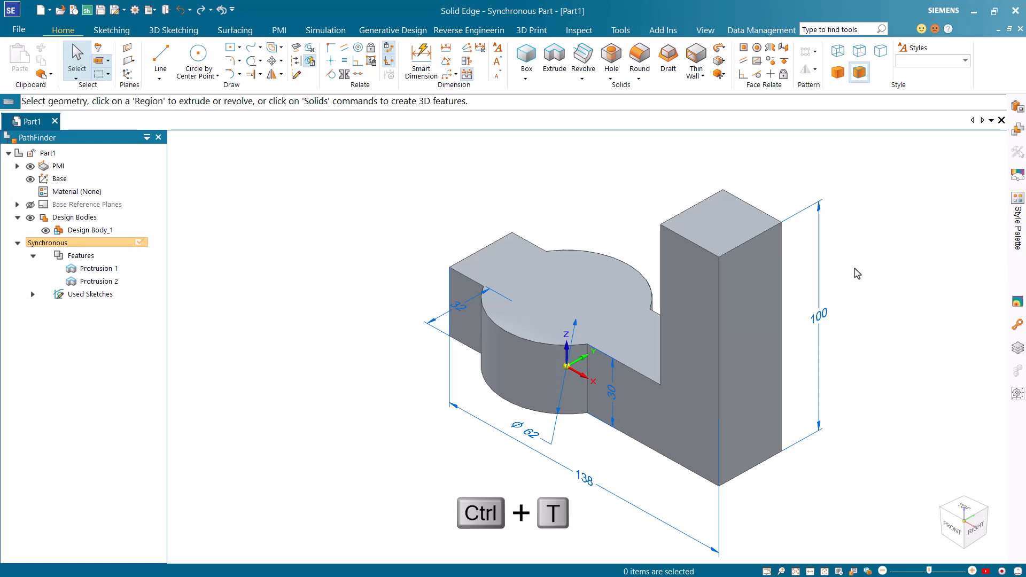
{"action": "left_click", "coordinate": [195, 58]}
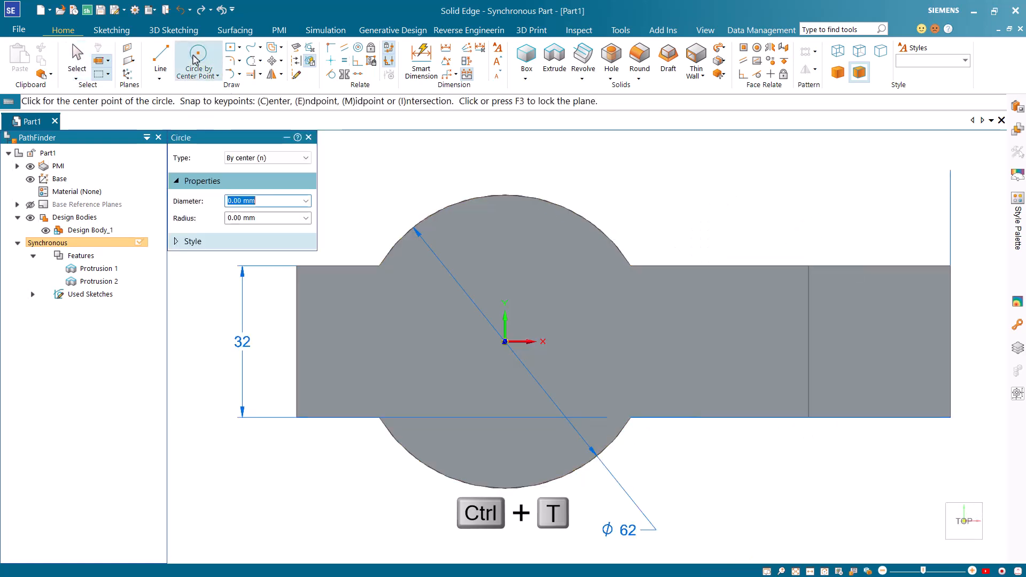
Cut a concentric hole through the clamp boss leaving 8 mm walls, and expand PMI dimensions
{"action": "left_click", "coordinate": [503, 341]}
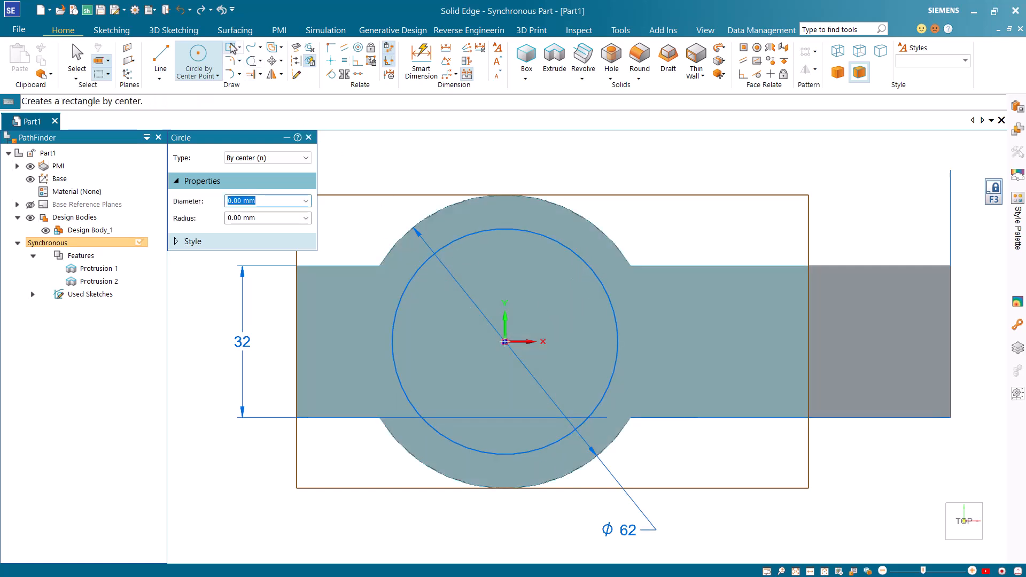
{"action": "left_click", "coordinate": [230, 46]}
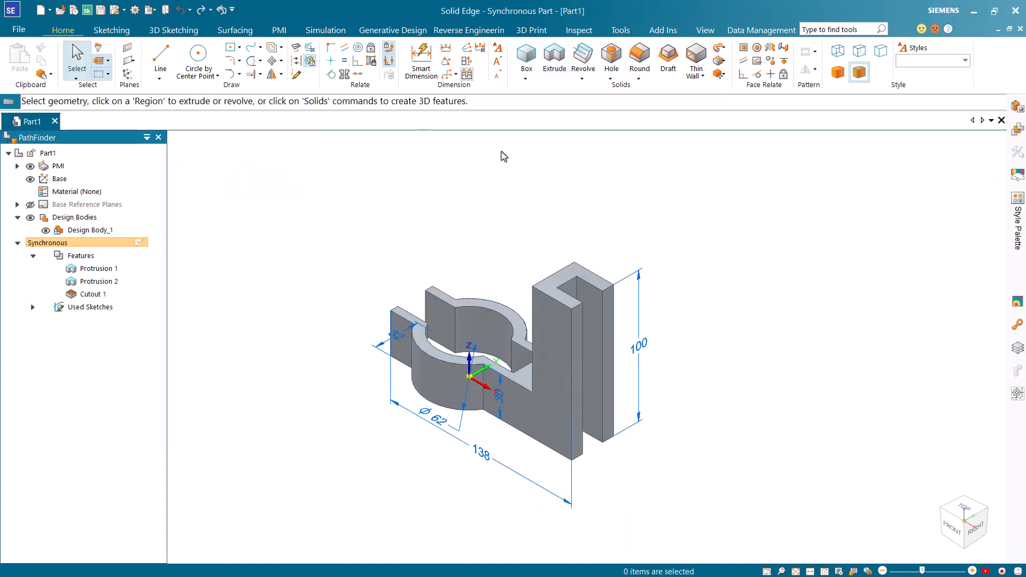
{"action": "left_click", "coordinate": [17, 166]}
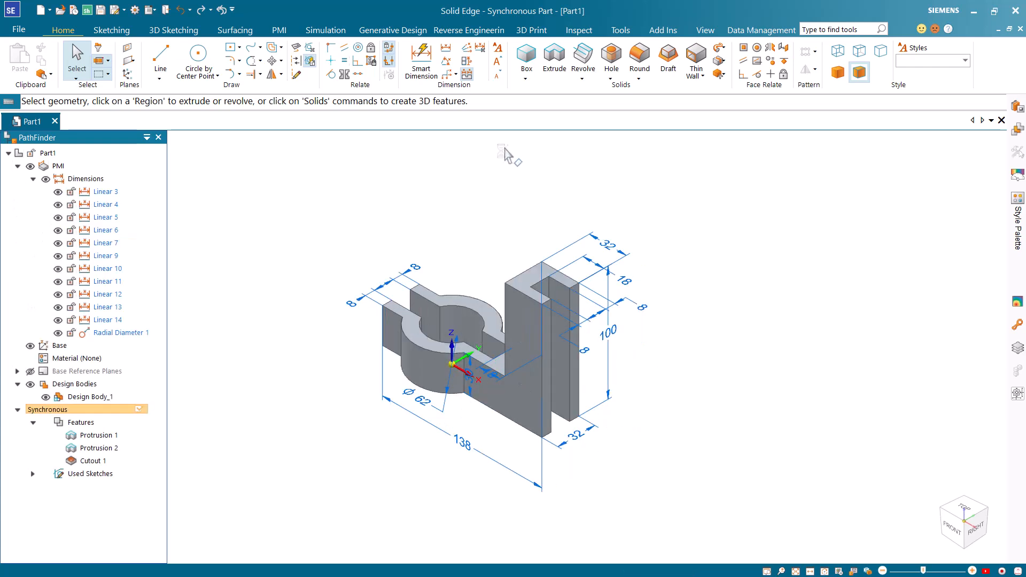
{"action": "mouse_move", "coordinate": [543, 114]}
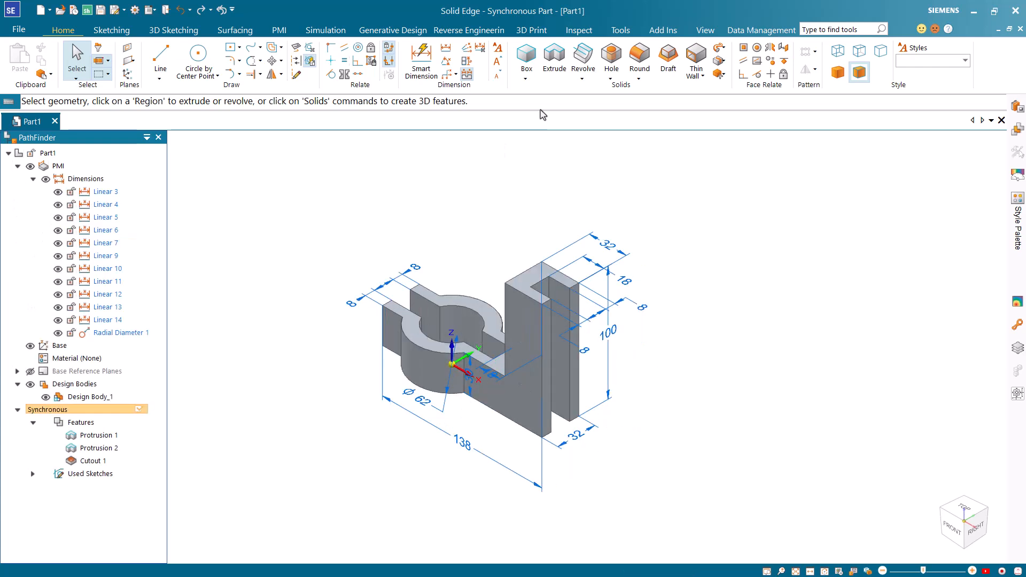
{"action": "mouse_move", "coordinate": [639, 55]}
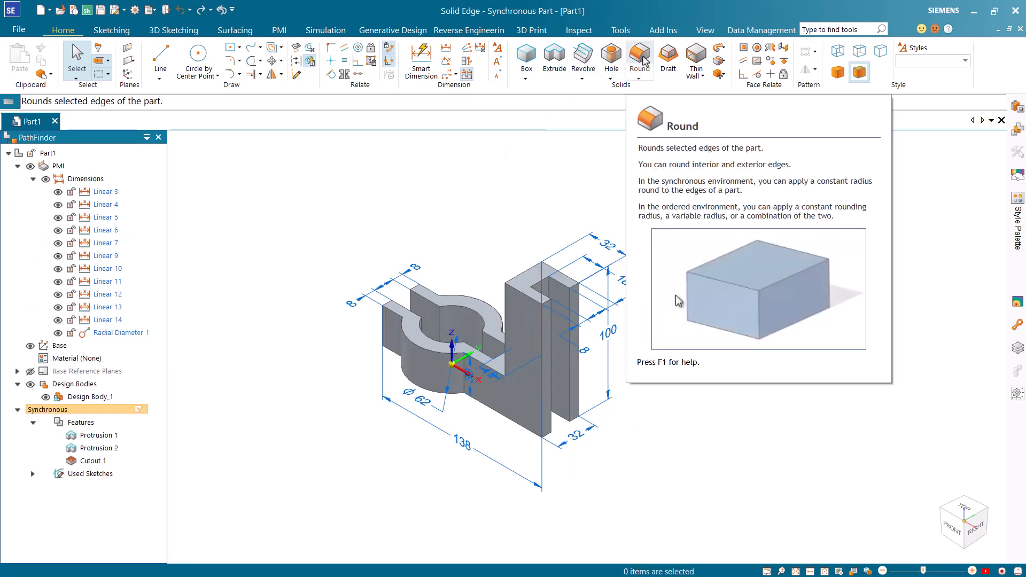
Round the clamp ring and upright arm edges using chain selection
{"action": "left_click", "coordinate": [639, 56]}
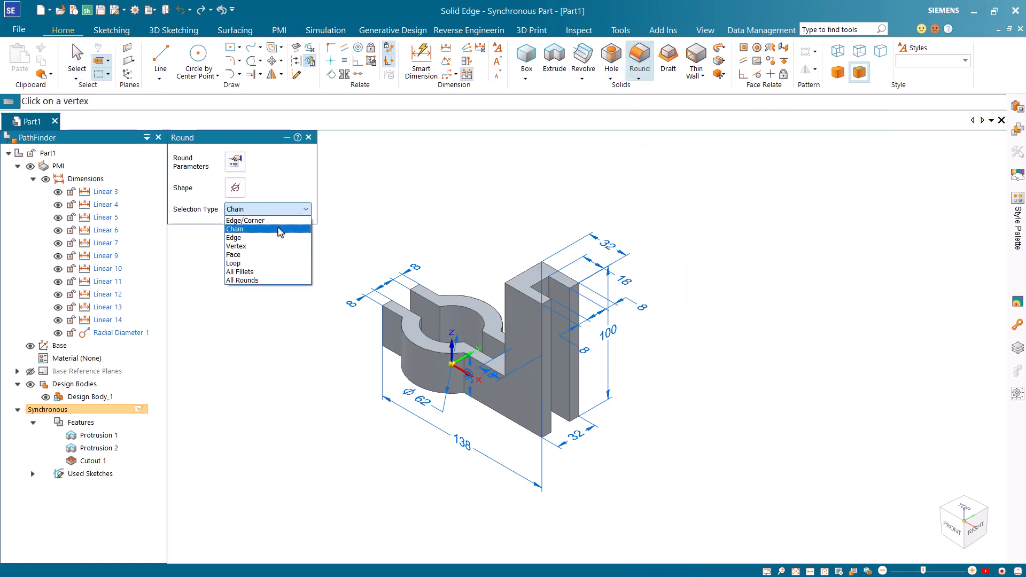
{"action": "left_click", "coordinate": [234, 229]}
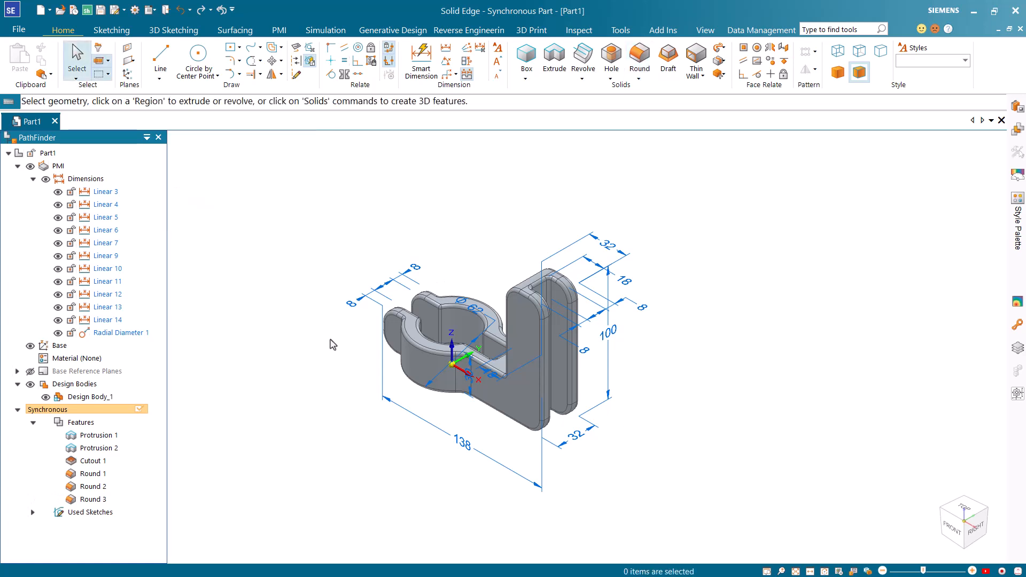
{"action": "left_click", "coordinate": [611, 55]}
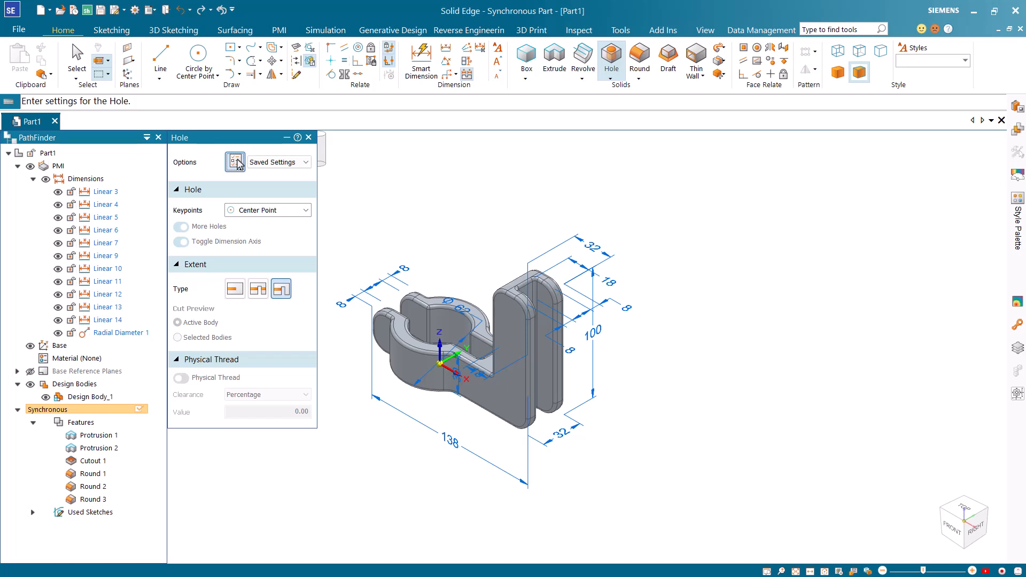
Set the hole to a standard-thread M10 threaded type and place it on the arm
{"action": "left_click", "coordinate": [234, 162]}
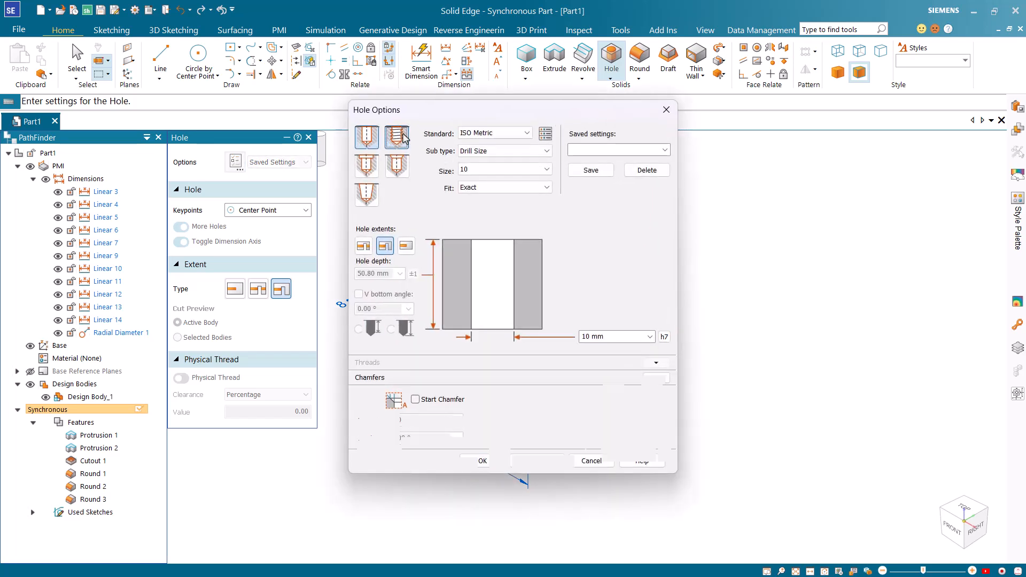
{"action": "left_click", "coordinate": [396, 137]}
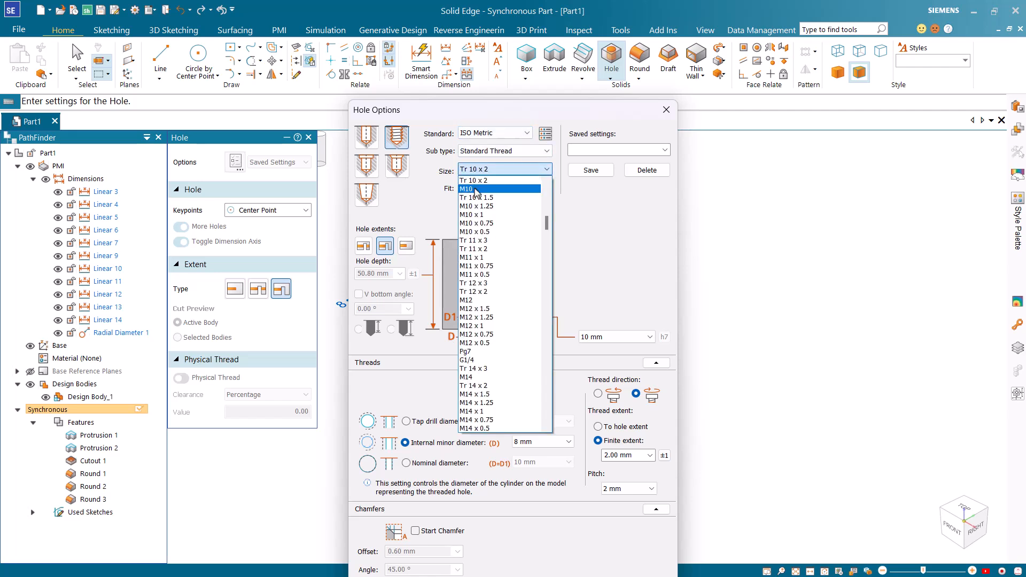
{"action": "left_click", "coordinate": [476, 189]}
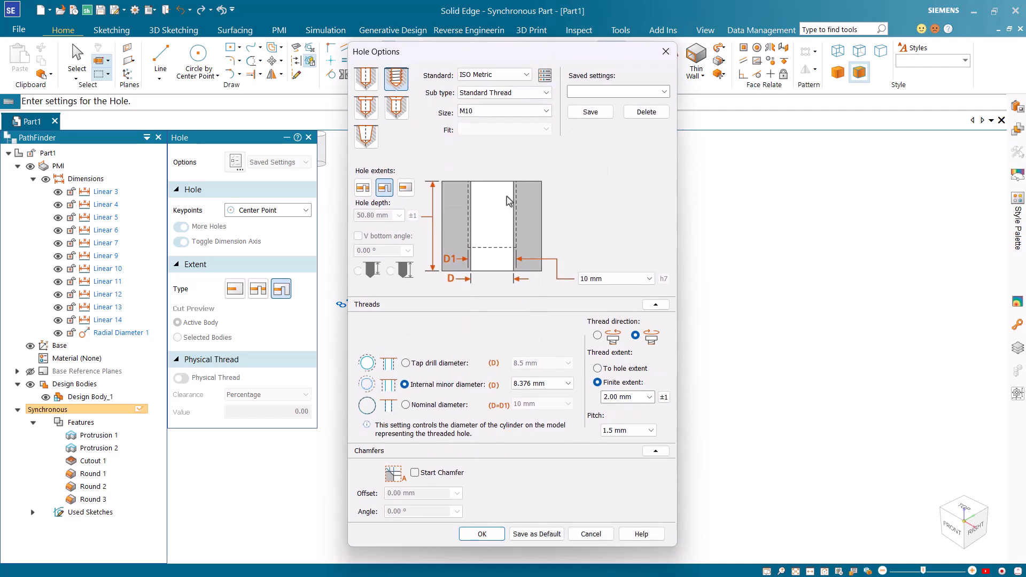
{"action": "left_click", "coordinate": [481, 534]}
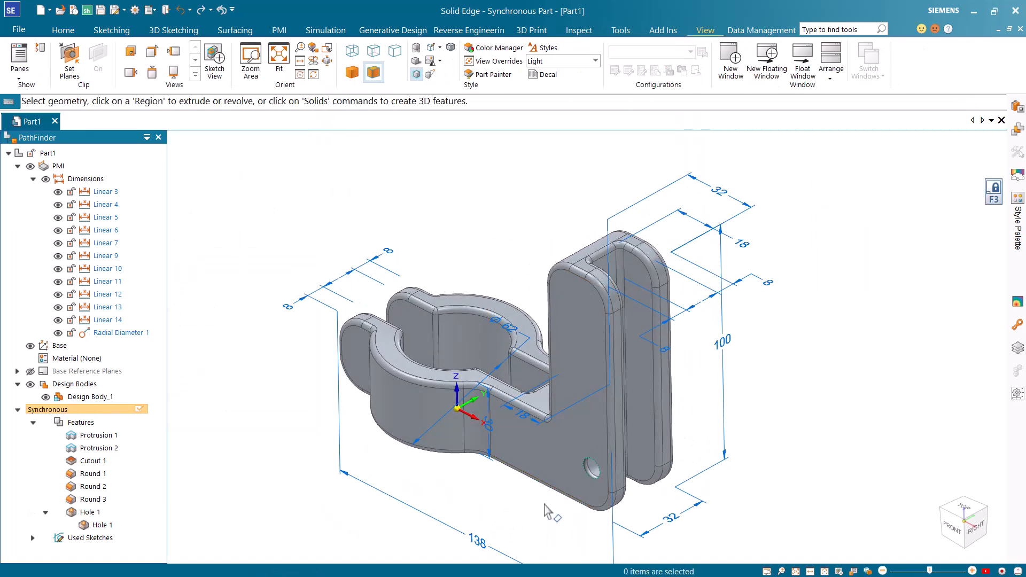
{"action": "left_click", "coordinate": [63, 30]}
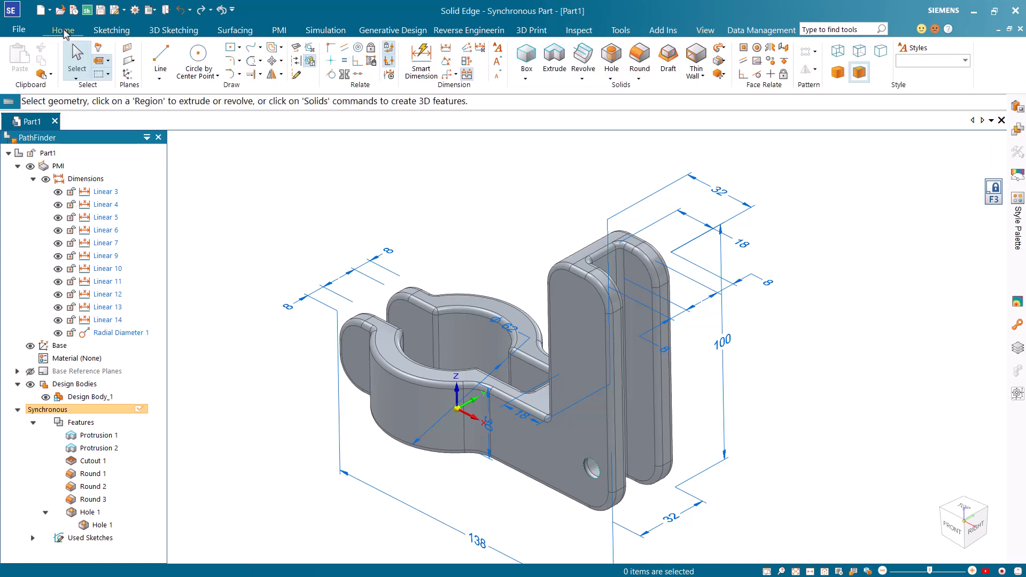
{"action": "mouse_move", "coordinate": [756, 48]}
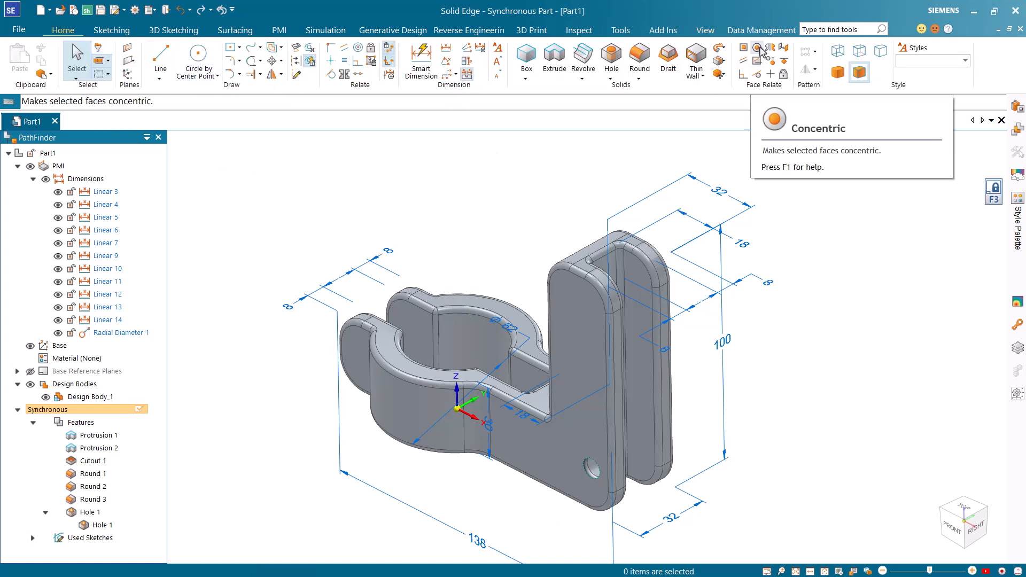
Select the M10 hole on the arm and start a Rectangular pattern of it
{"action": "left_click", "coordinate": [756, 48]}
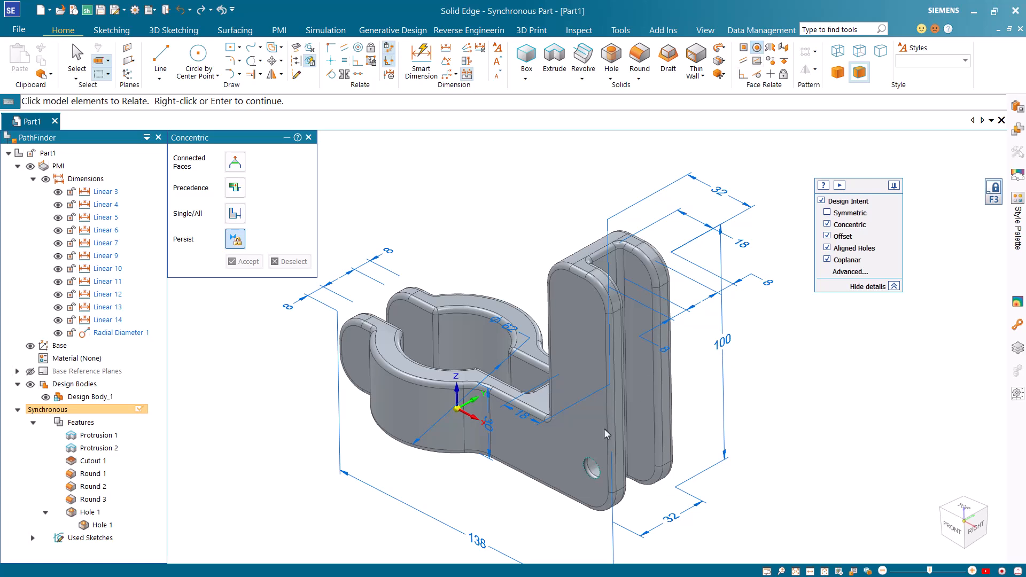
{"action": "left_click", "coordinate": [590, 470]}
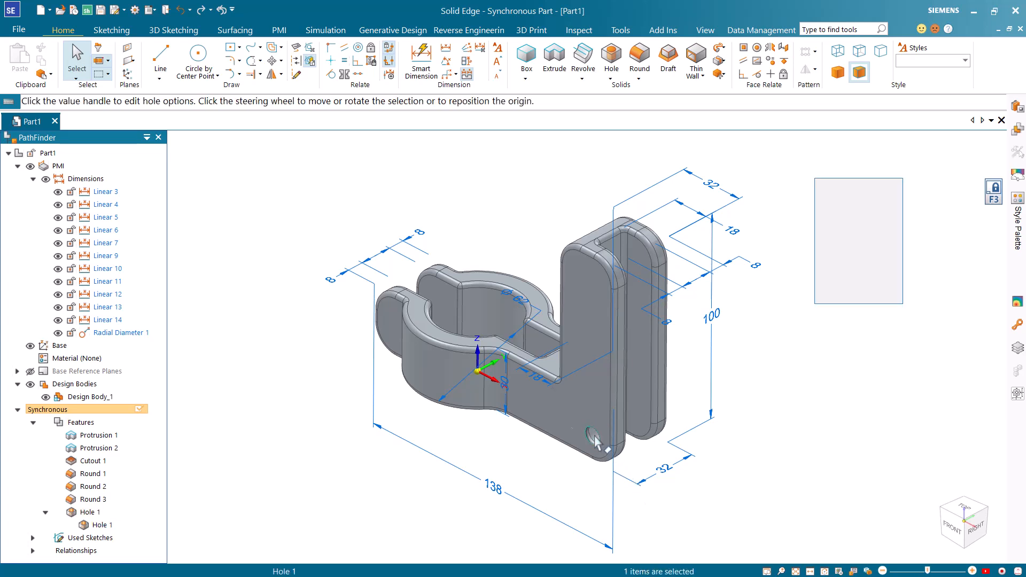
{"action": "left_click", "coordinate": [813, 51]}
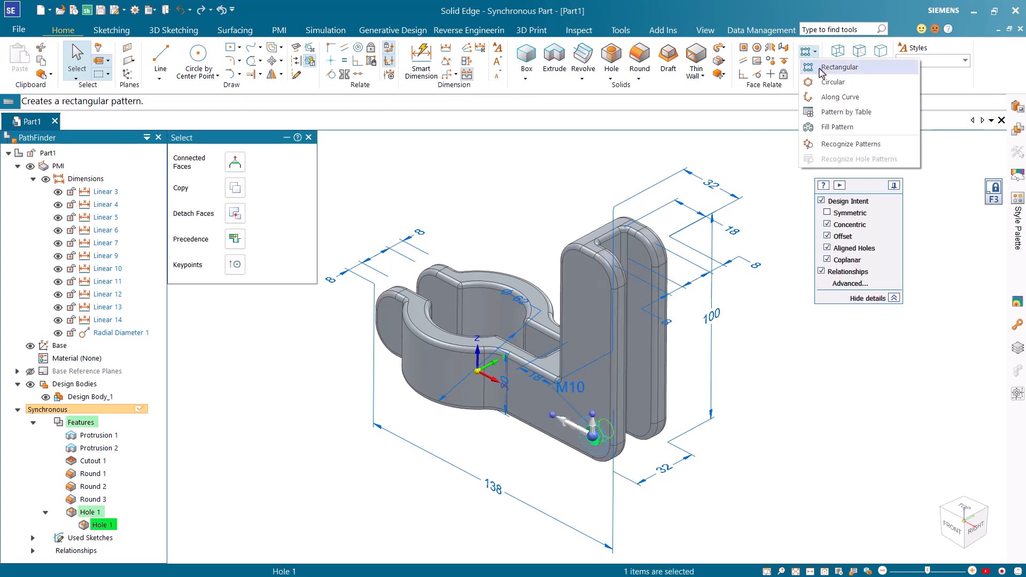
{"action": "left_click", "coordinate": [838, 67]}
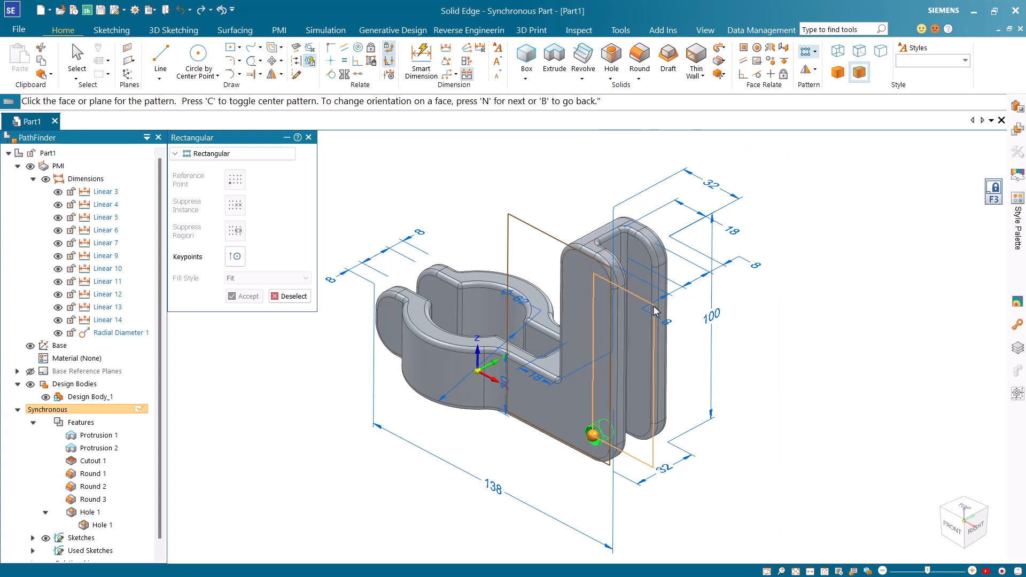